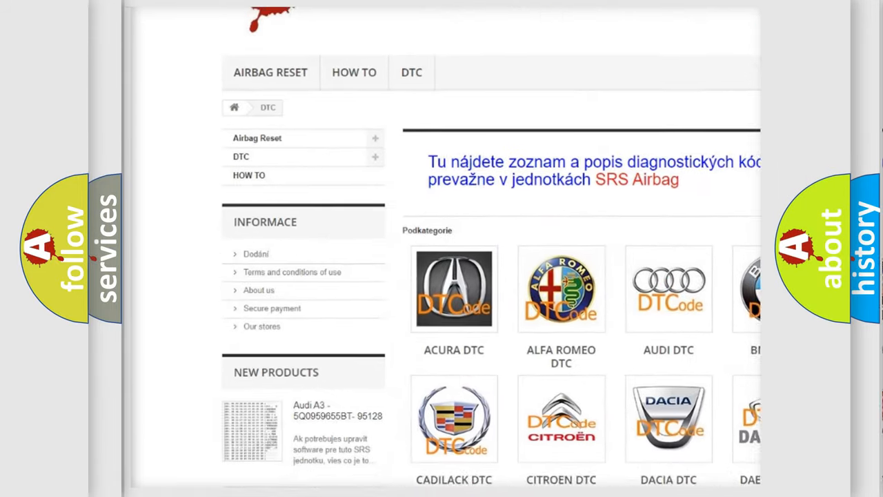
- Scroll down the Kia DTC list to the B13xx codes containing B1346
scroll("down", 3)
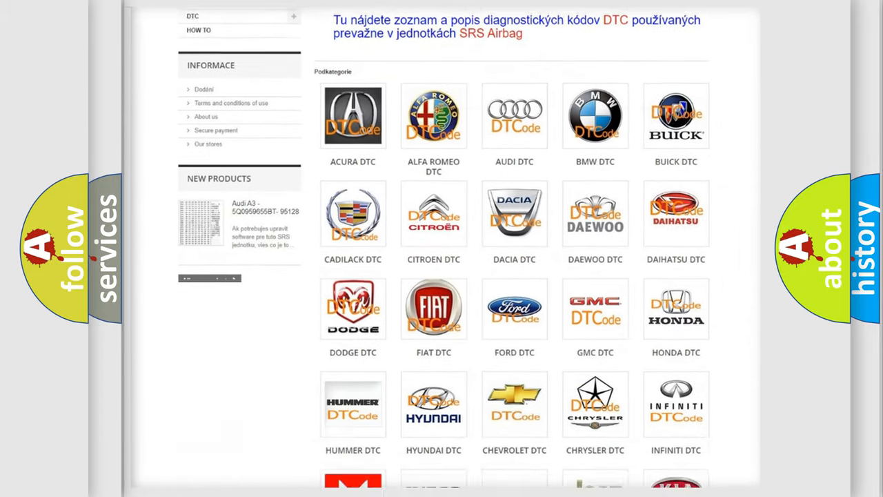
scroll("down", 3)
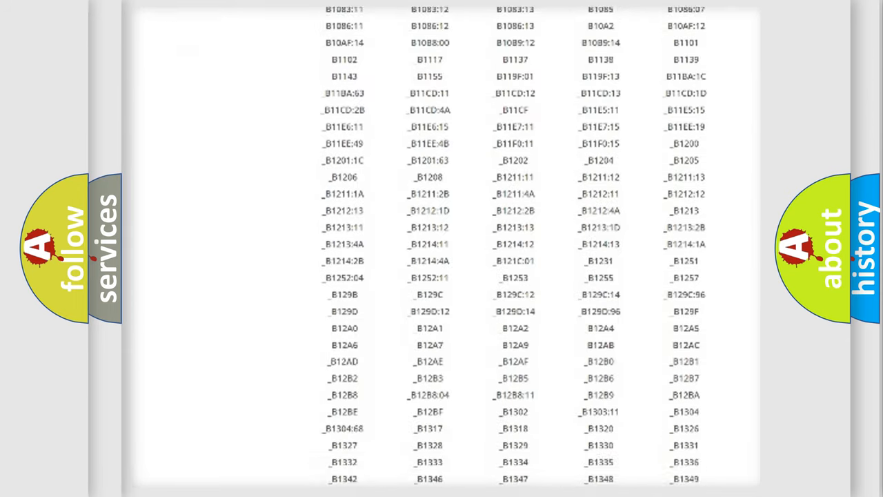
scroll("down", 3)
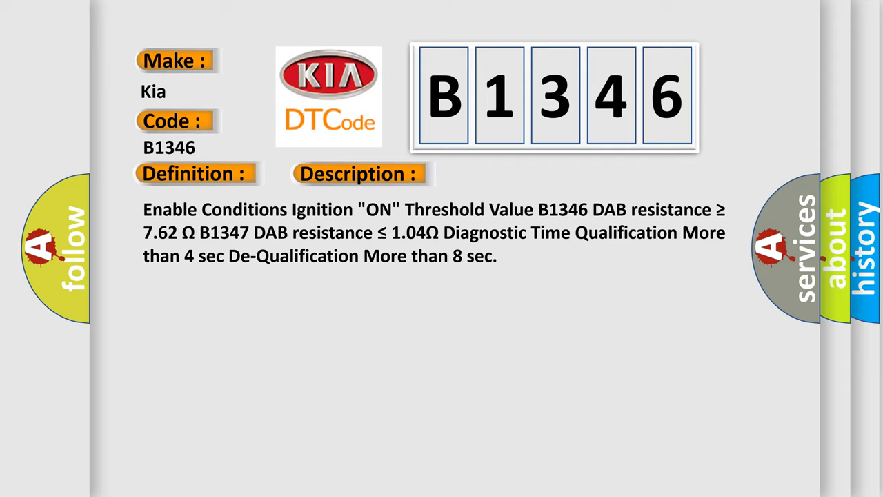
- Advance the slide to the Cause section listing poor connections, faulty DAB, clock spring and SRSCM
left_click(505, 173)
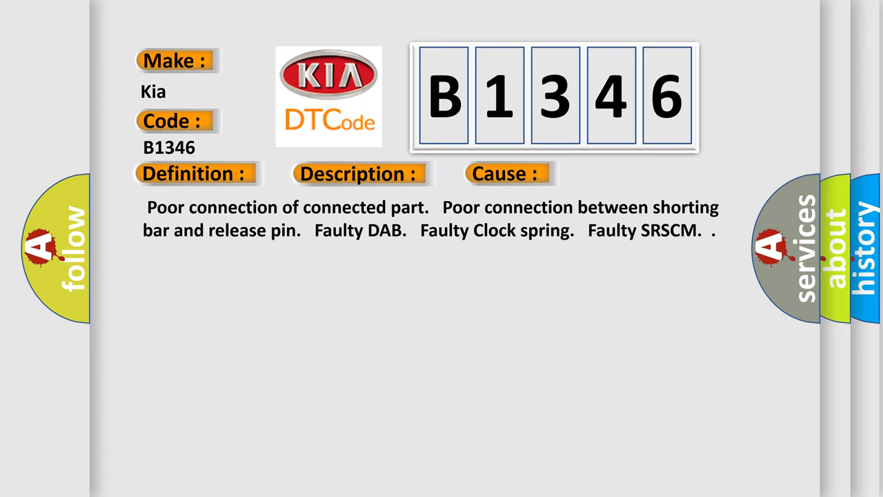